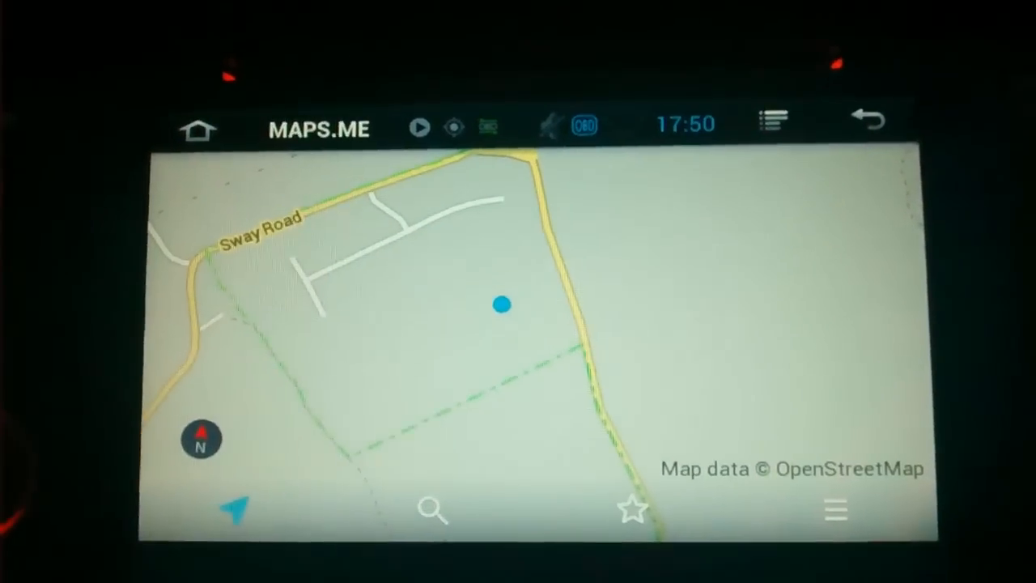
Step: Open MAPS.ME's Search Map screen with the magnifier icon, ready for a search term
left_click(434, 510)
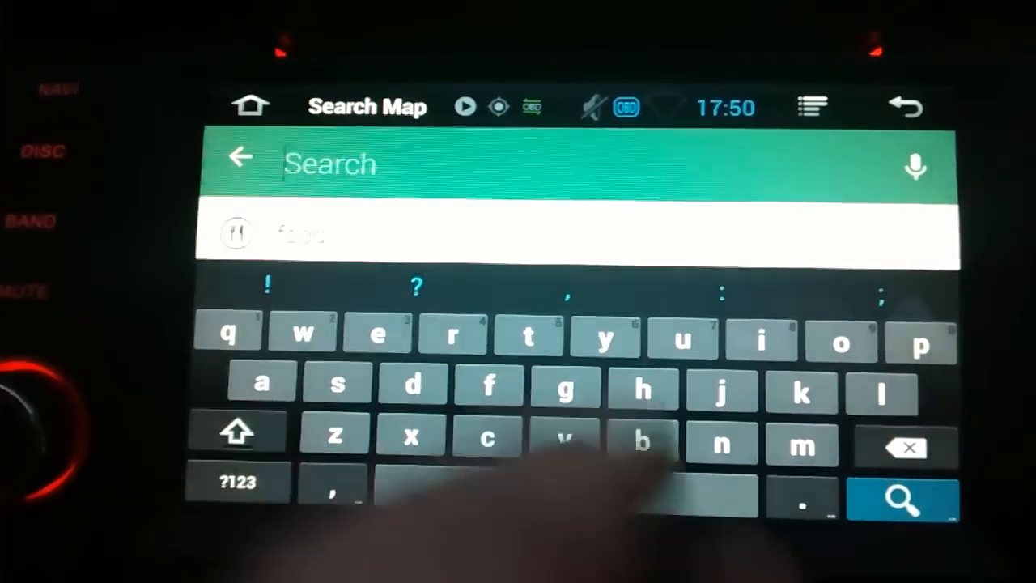
left_click(251, 105)
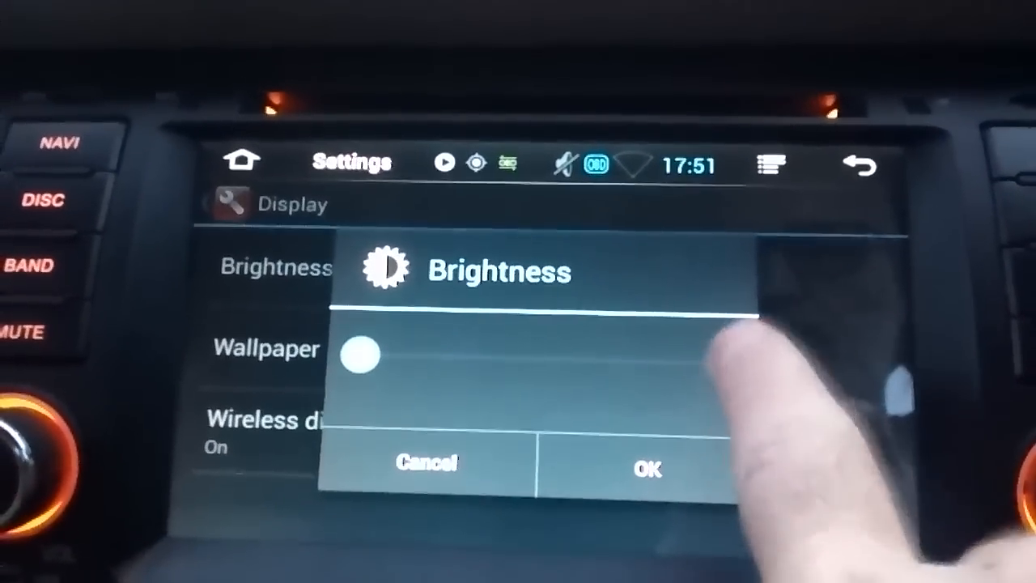
Step: Drag the display brightness slider to a new level
left_click_drag(359, 355, 704, 346)
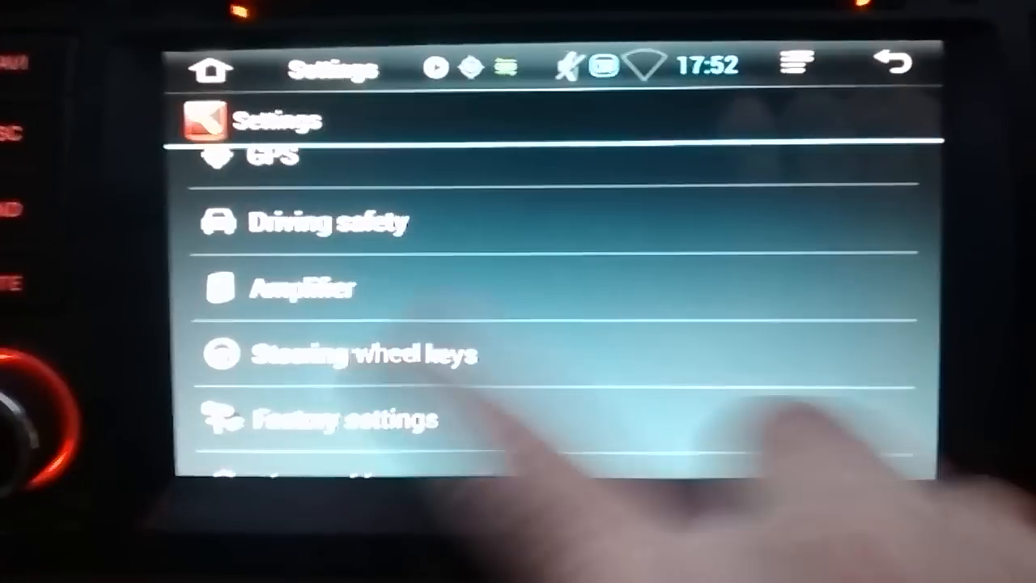
Step: Scroll the Settings list to view GPS, Driving safety, Amplifier and Factory settings
scroll("up", 3)
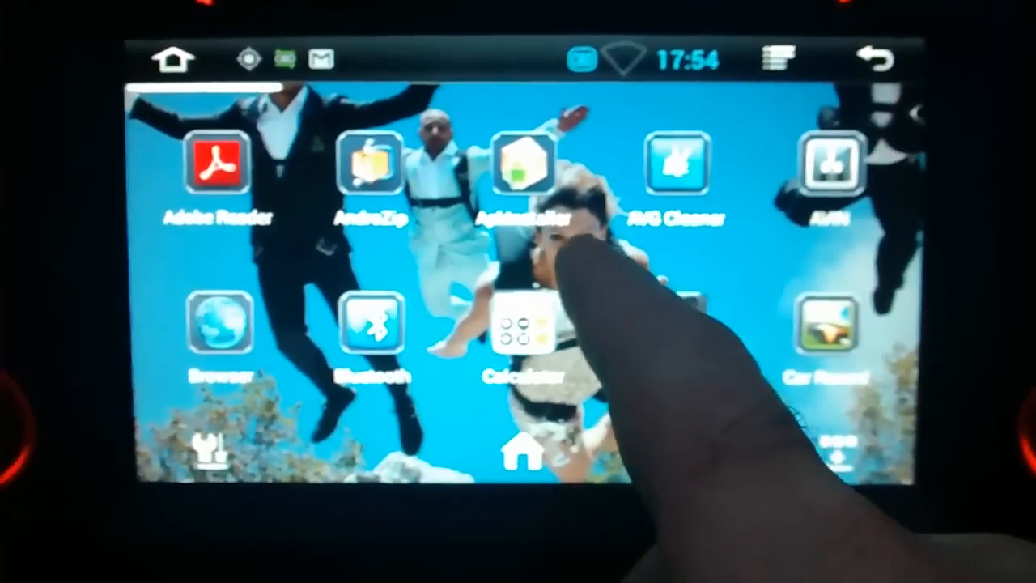
Step: Launch ApkInstaller from the app grid and pick from its install and manage menu
left_click(522, 162)
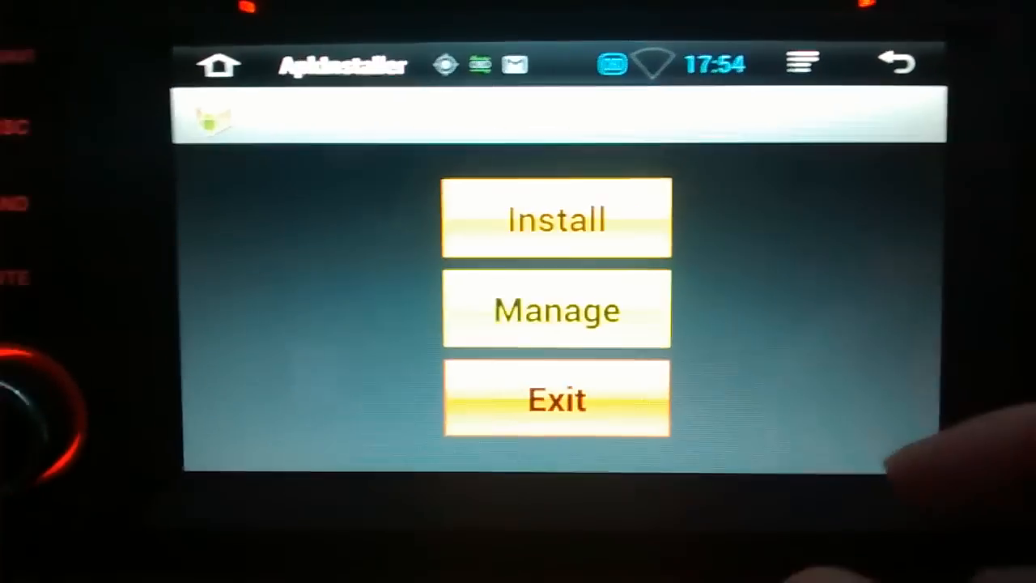
left_click(556, 398)
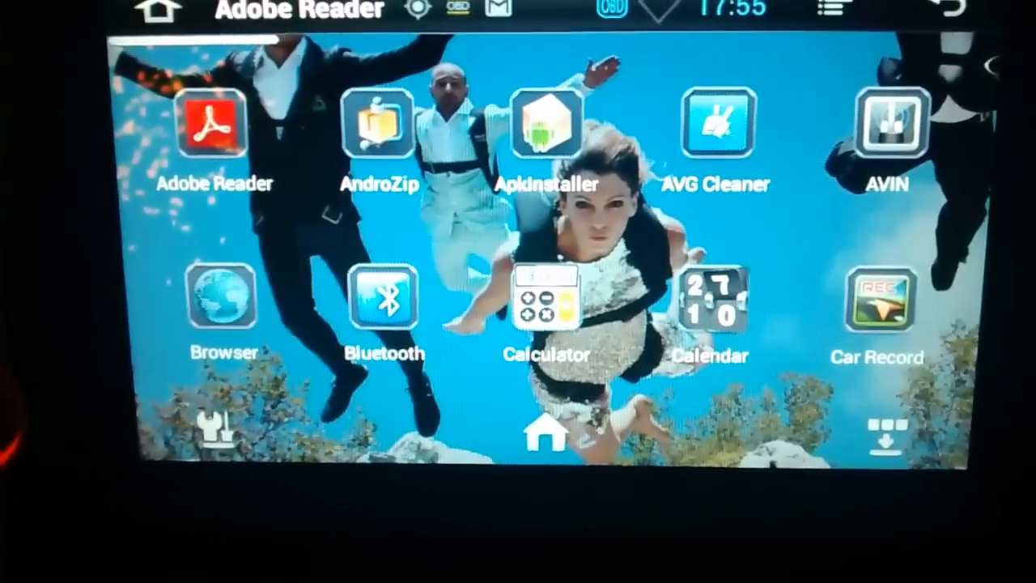
Step: Show the first Next Launcher app page, from Adobe Reader to Car Record
left_click(212, 125)
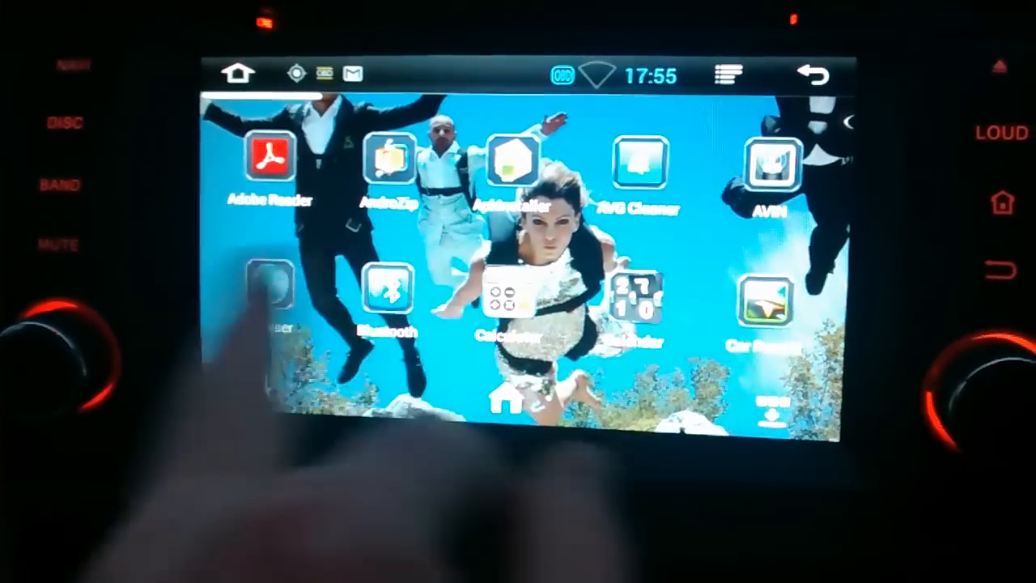
Step: Swipe left through the app pages to reach Google, Maps, MAPS.ME and Music
scroll("left", 3)
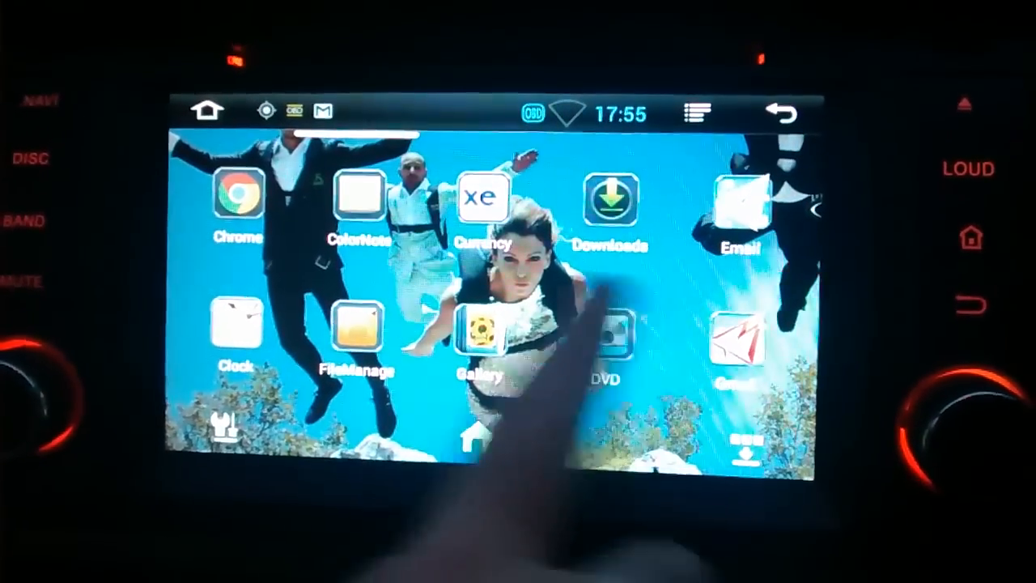
scroll("left", 3)
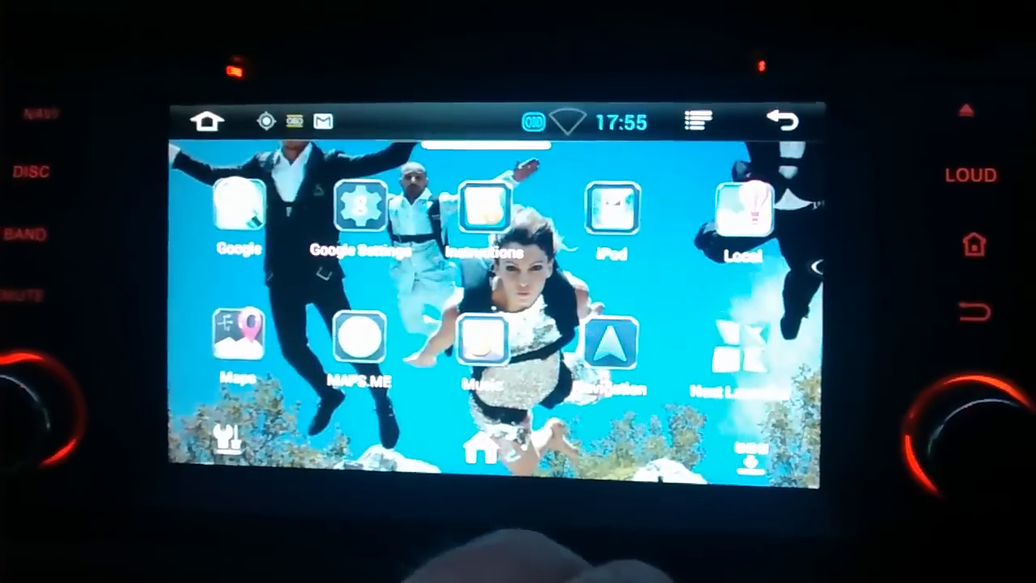